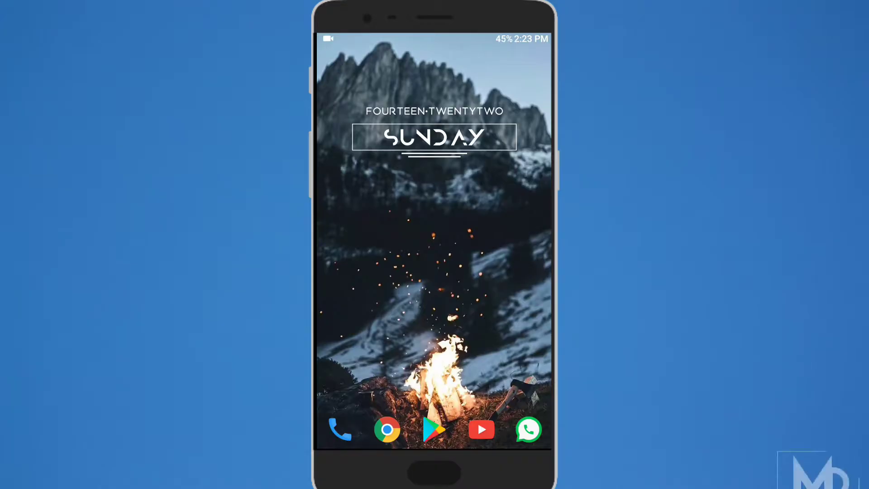
- Send the cat photo from the gallery to the Private Number WhatsApp chat
{"action": "left_click", "coordinate": [527, 429]}
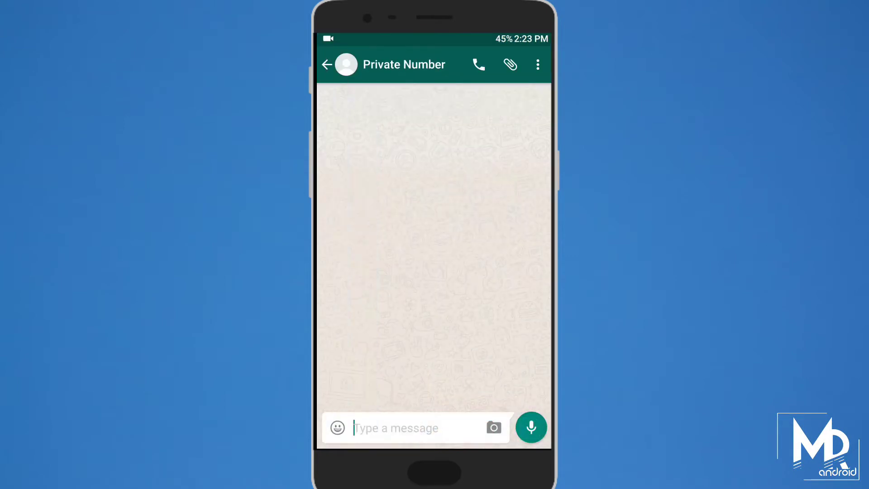
{"action": "left_click", "coordinate": [509, 64]}
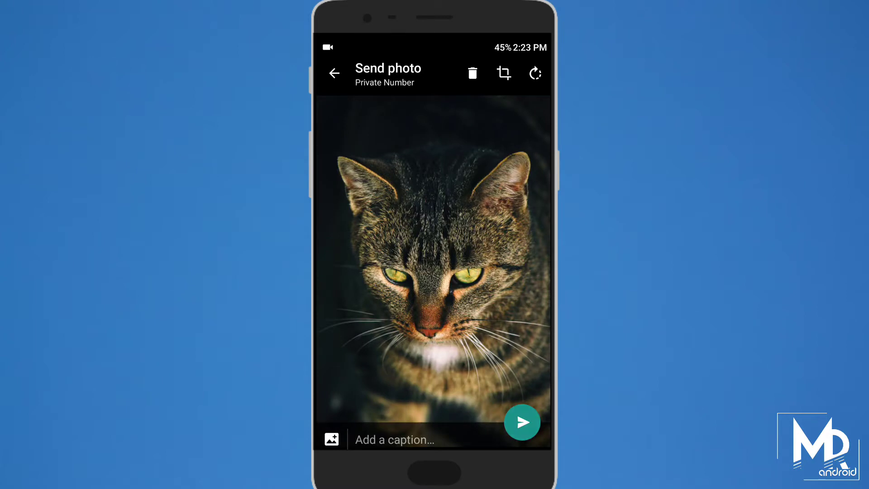
{"action": "left_click", "coordinate": [521, 422]}
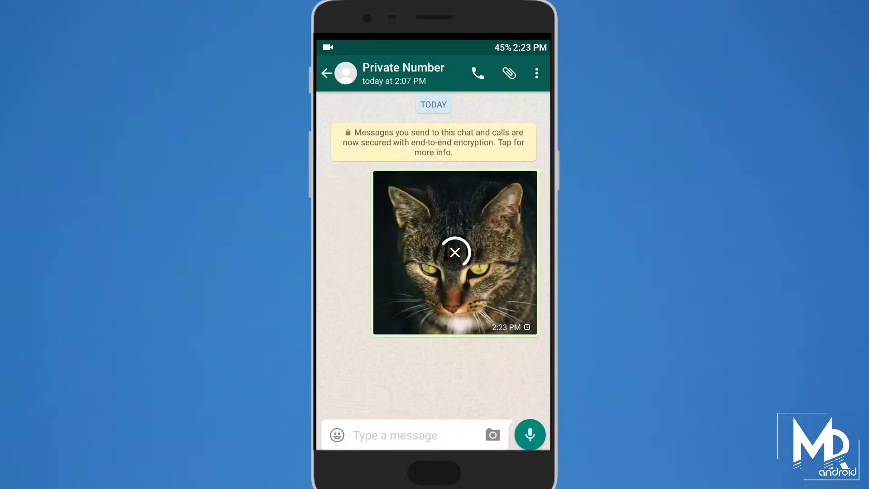
{"action": "left_click", "coordinate": [508, 72]}
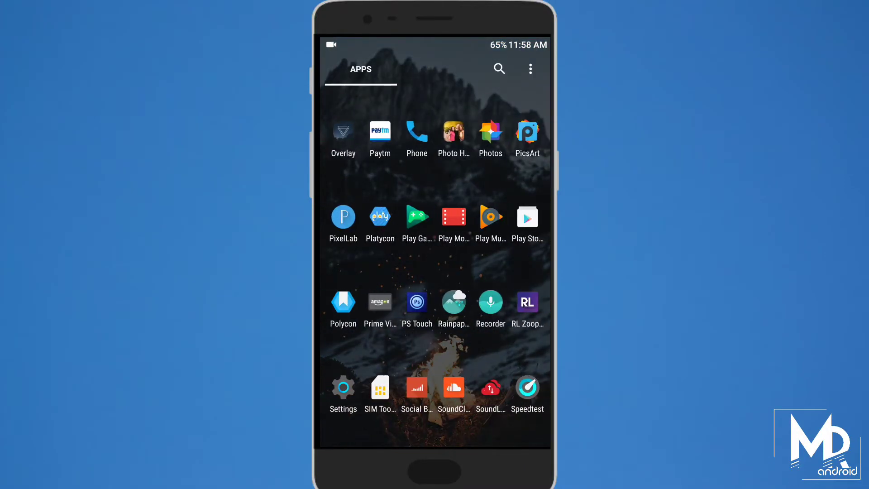
- Scroll the app drawer to the ES File Explorer icon and launch it
{"action": "scroll", "scroll_direction": "down", "scroll_amount": 3}
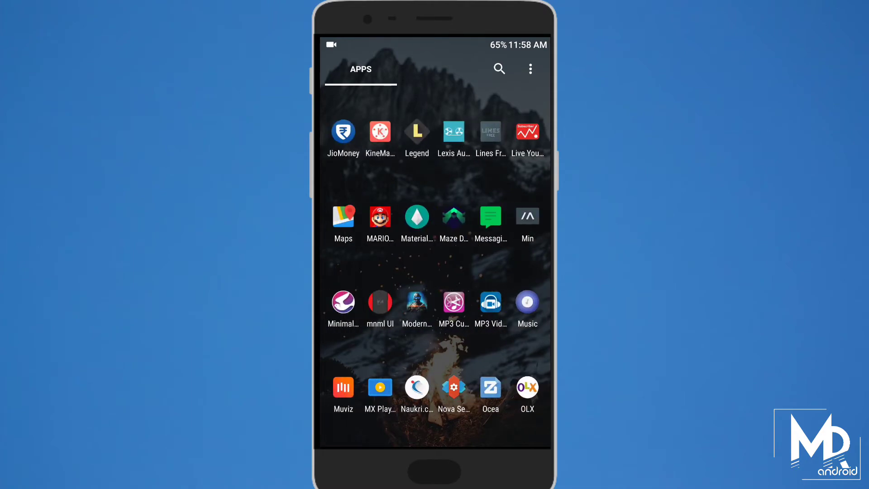
{"action": "scroll", "scroll_direction": "down", "scroll_amount": 3}
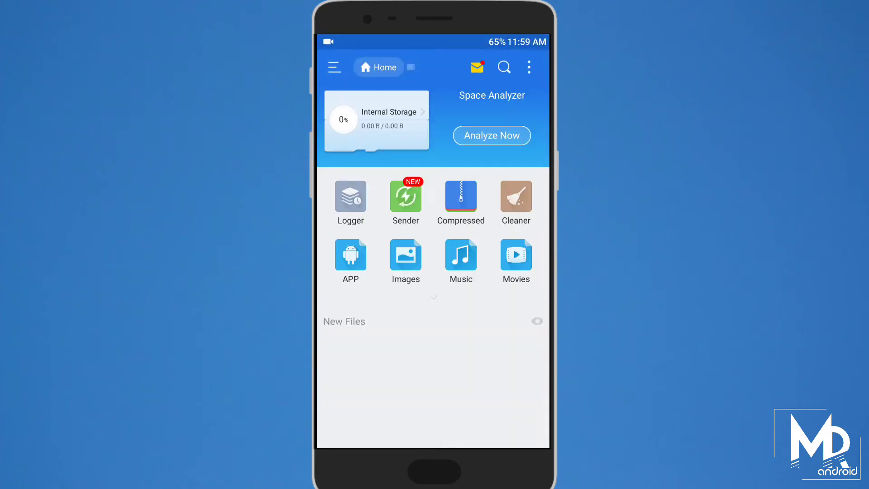
- Rename the hi-q-mp3-recorder APK in sdcard/Download from .apk to .txt and share it
{"action": "left_click", "coordinate": [334, 67]}
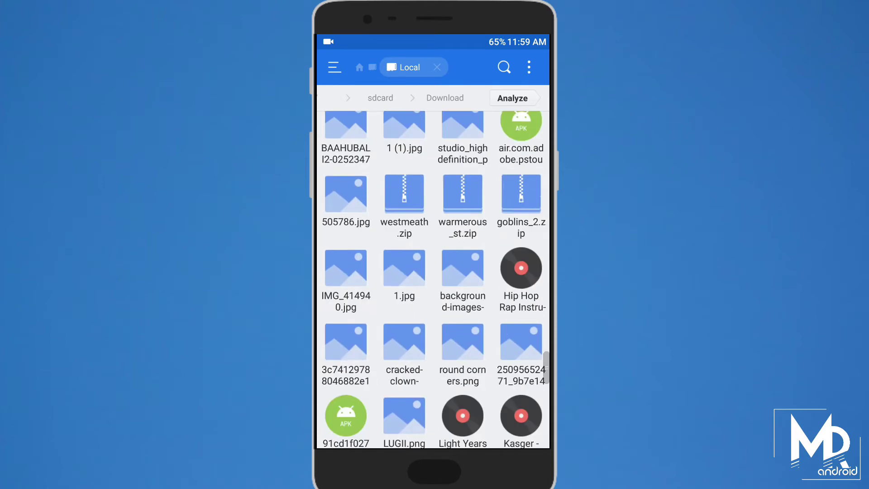
{"action": "scroll", "scroll_direction": "down", "scroll_amount": 3}
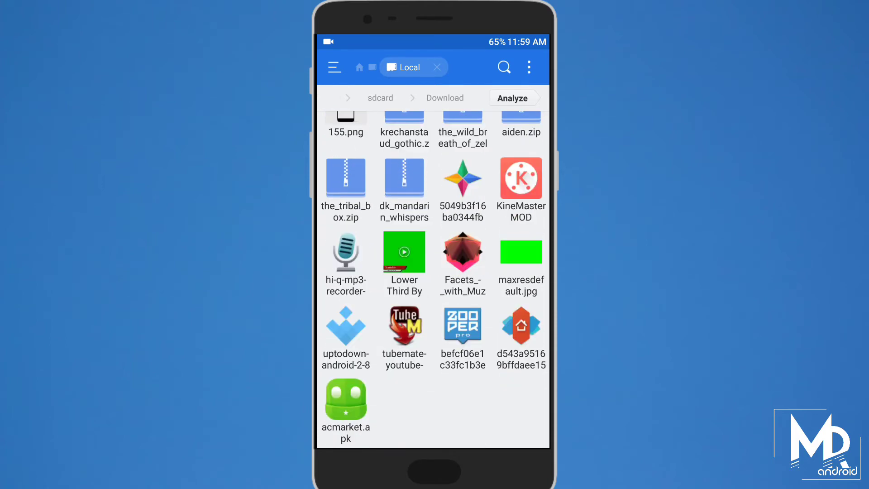
{"action": "left_click", "coordinate": [346, 253]}
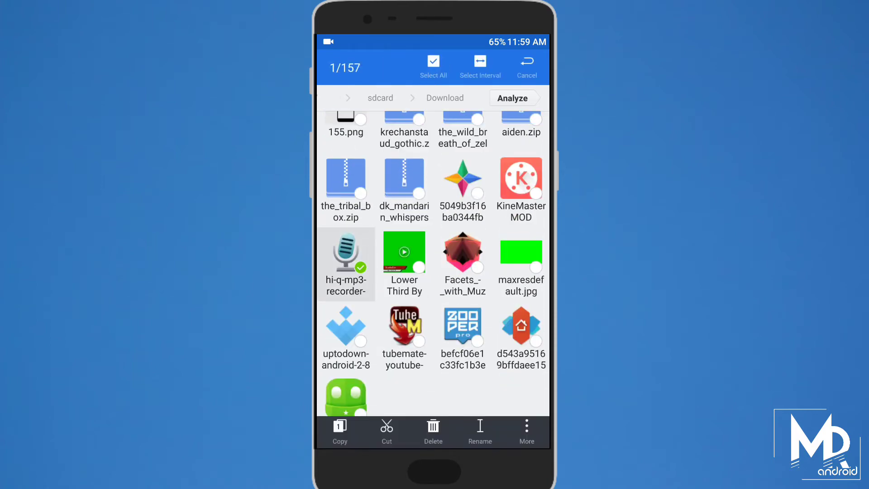
{"action": "left_click", "coordinate": [479, 431]}
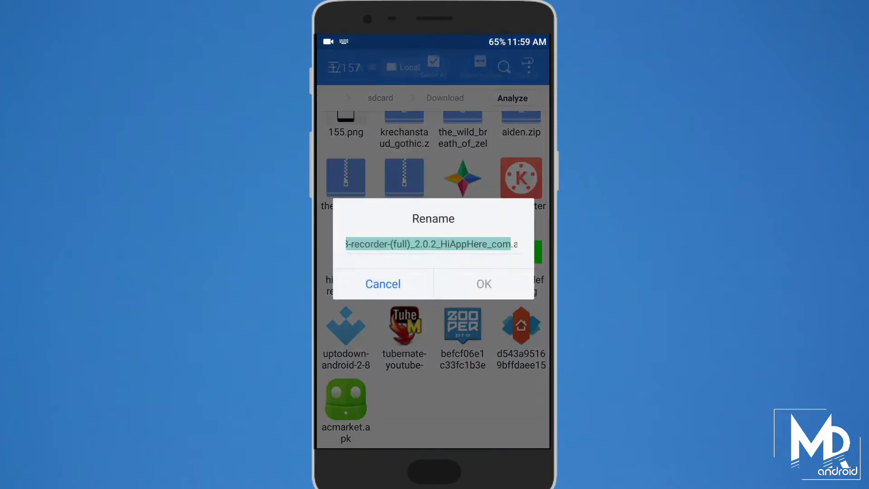
{"action": "left_click", "coordinate": [432, 244]}
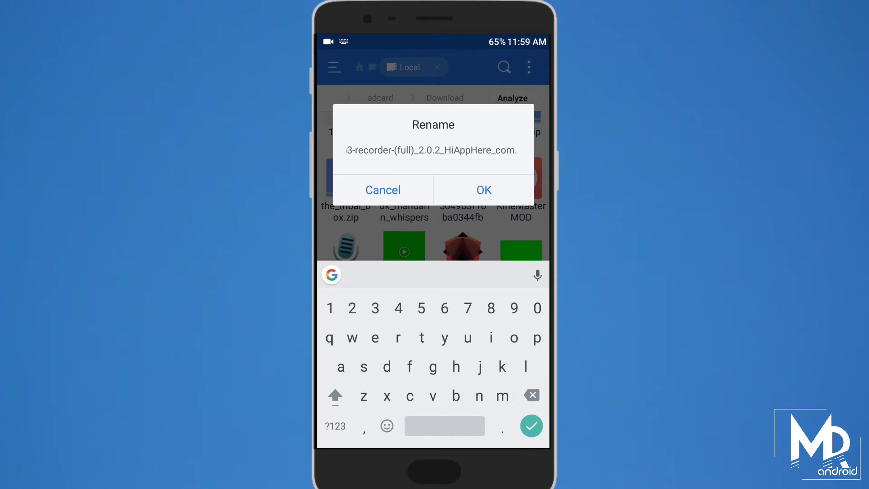
{"action": "left_click", "coordinate": [482, 189]}
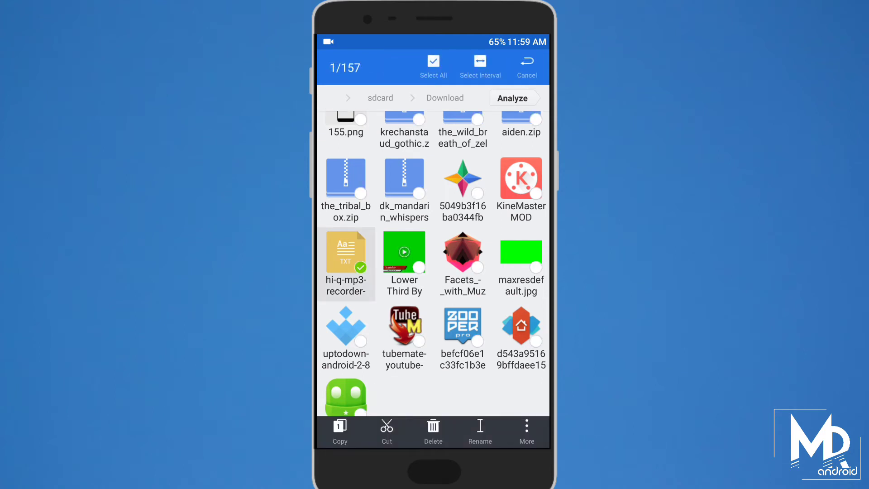
{"action": "left_click", "coordinate": [525, 431]}
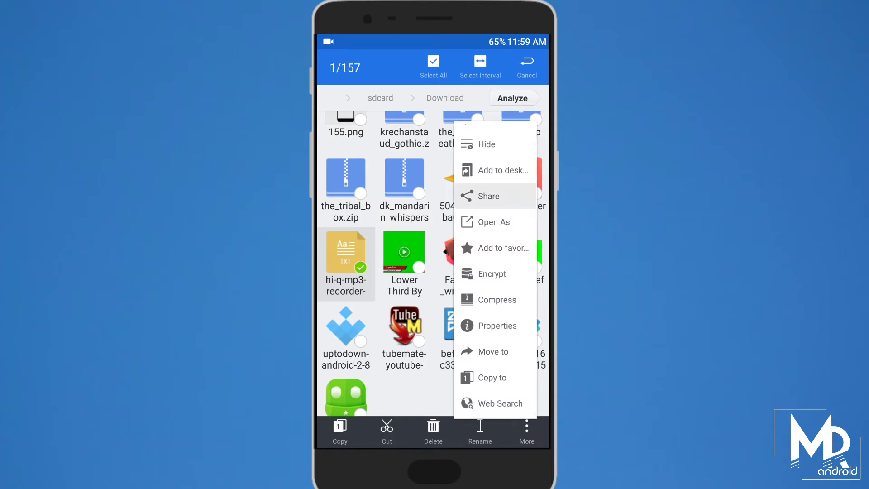
{"action": "left_click", "coordinate": [489, 196]}
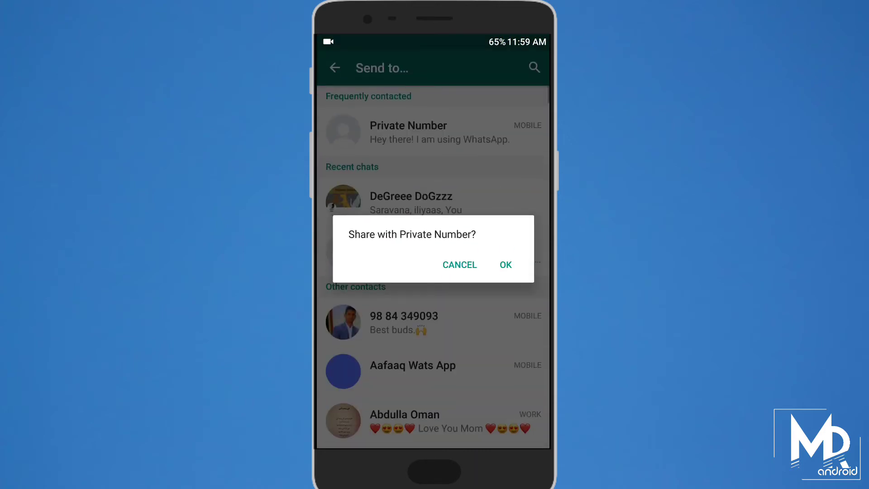
- Choose Private Number as the WhatsApp recipient and confirm sending the text file
{"action": "left_click", "coordinate": [504, 264]}
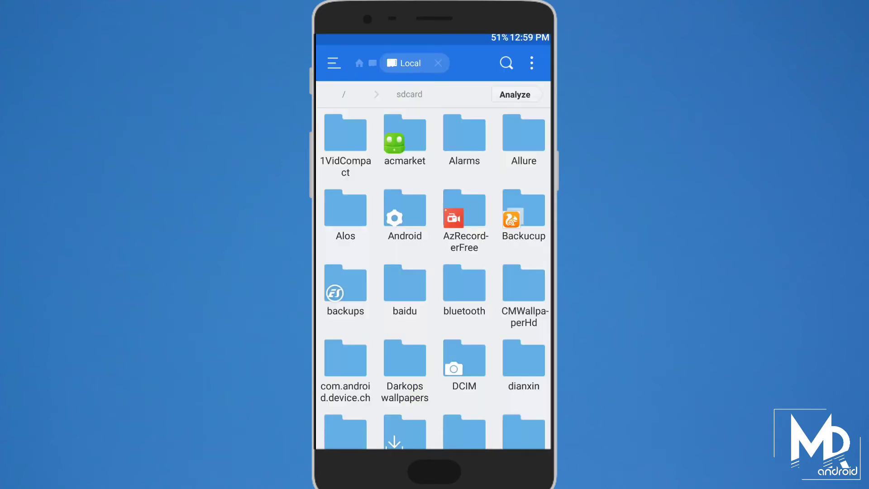
- Rename the received DOC-20170402-WA0001 file in WhatsApp Documents from .txt to .apk
{"action": "scroll", "scroll_direction": "down", "scroll_amount": 3}
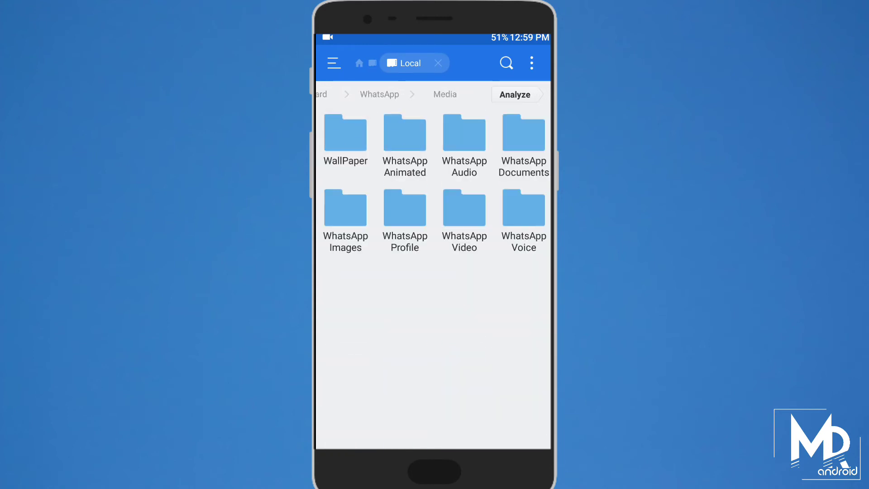
{"action": "left_click", "coordinate": [523, 133]}
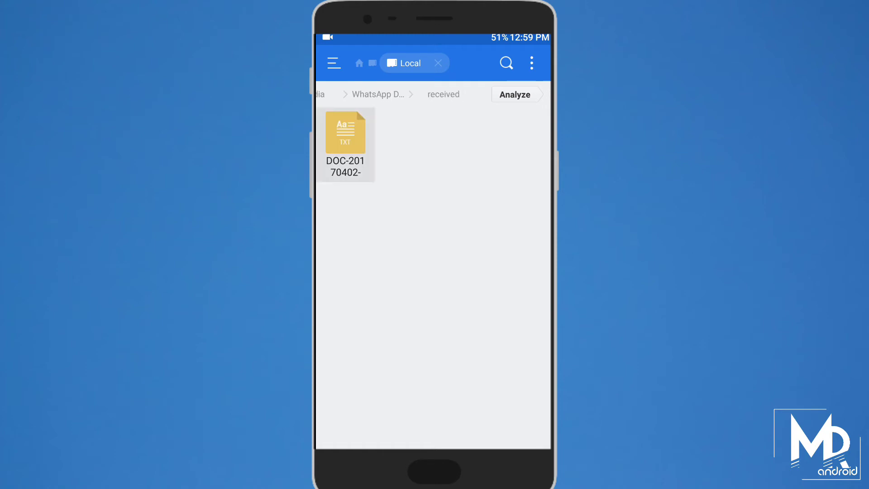
{"action": "left_click", "coordinate": [344, 133]}
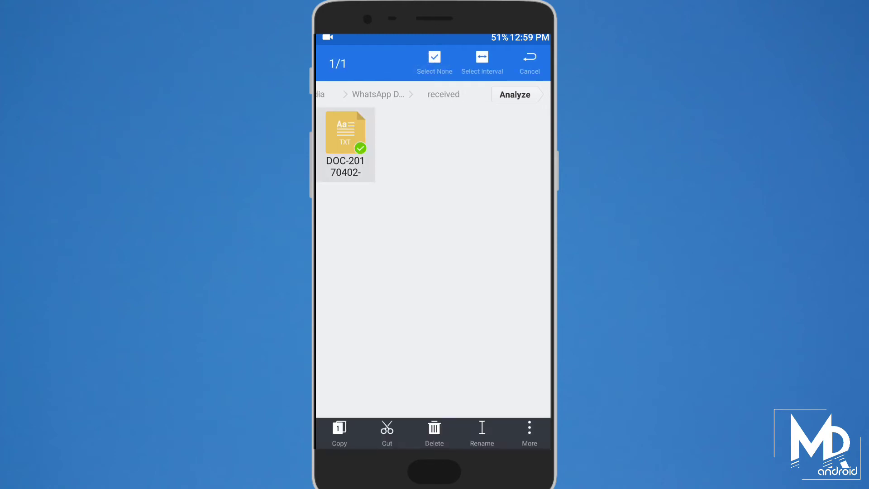
{"action": "left_click", "coordinate": [481, 432]}
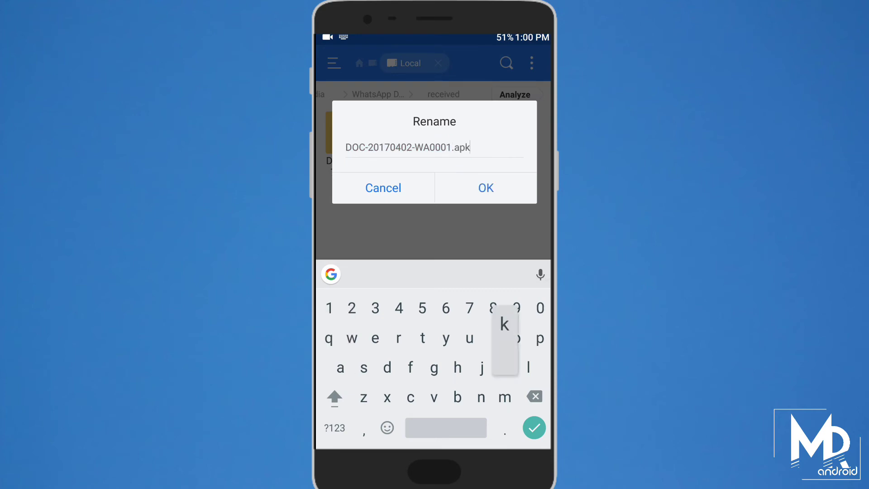
{"action": "left_click", "coordinate": [484, 187]}
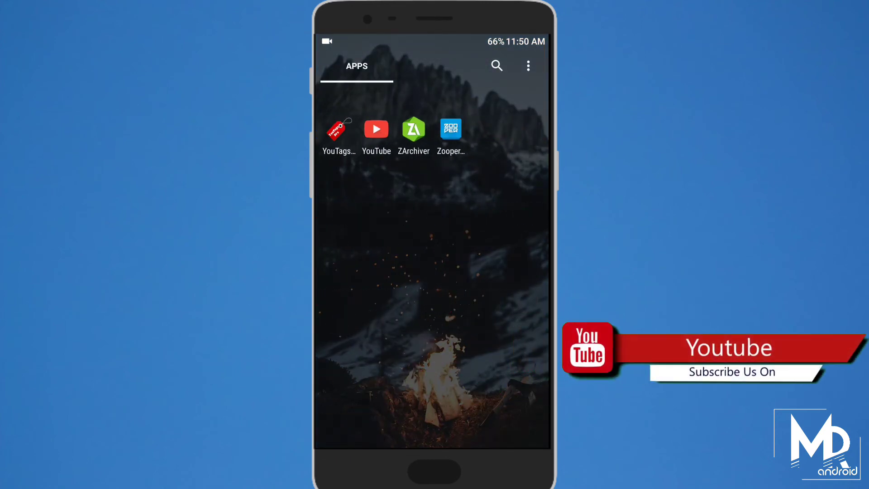
{"action": "scroll", "scroll_direction": "down", "scroll_amount": 3}
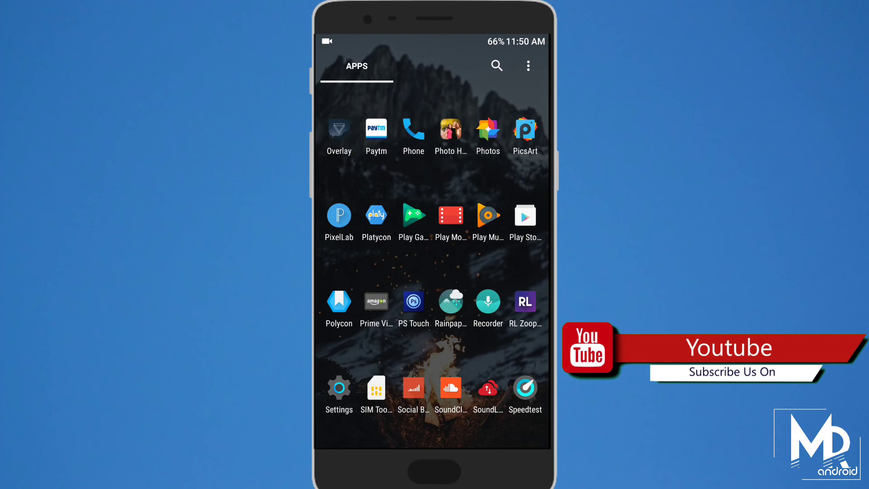